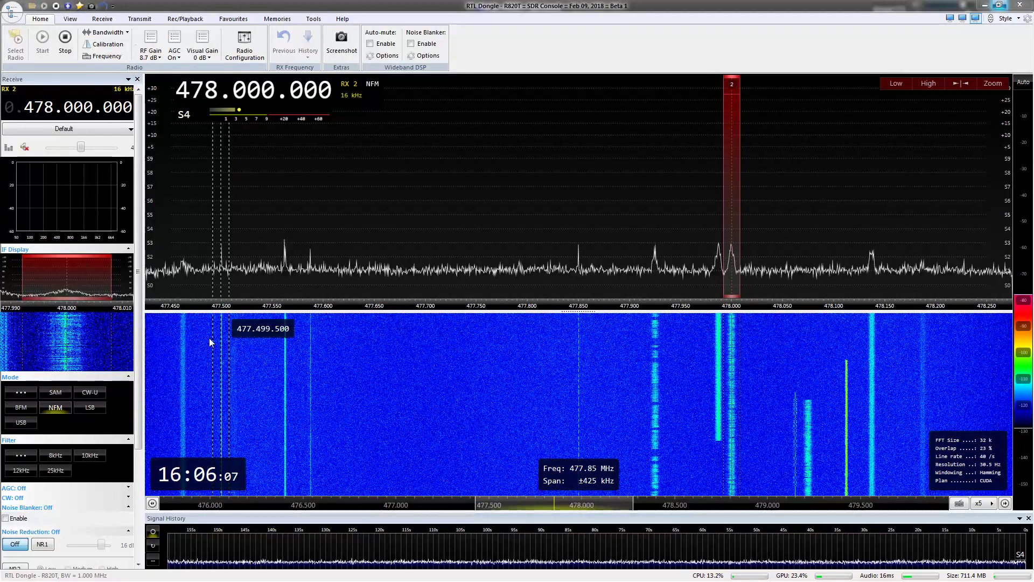
pyautogui.moveTo(191, 420)
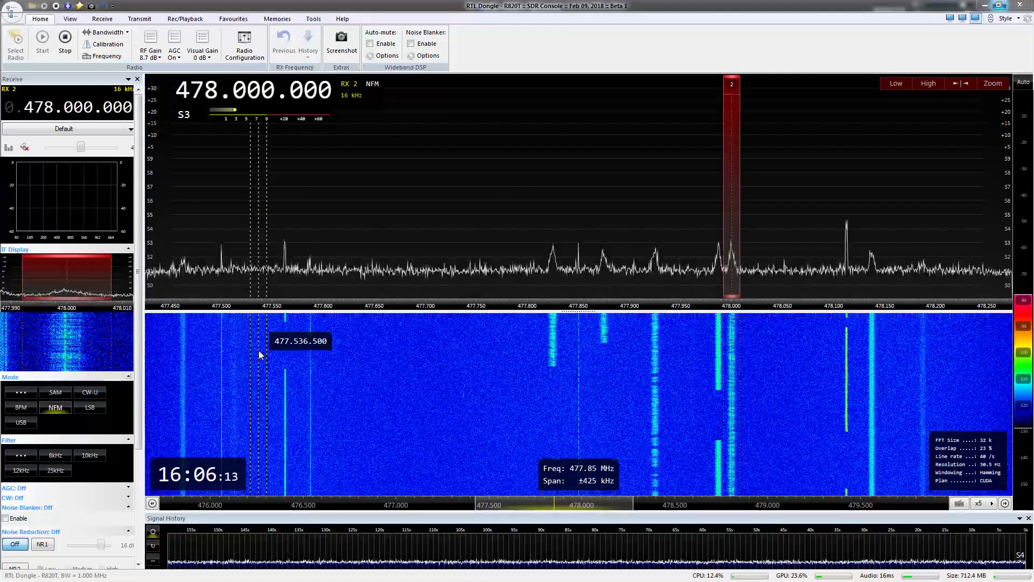
pyautogui.moveTo(375, 318)
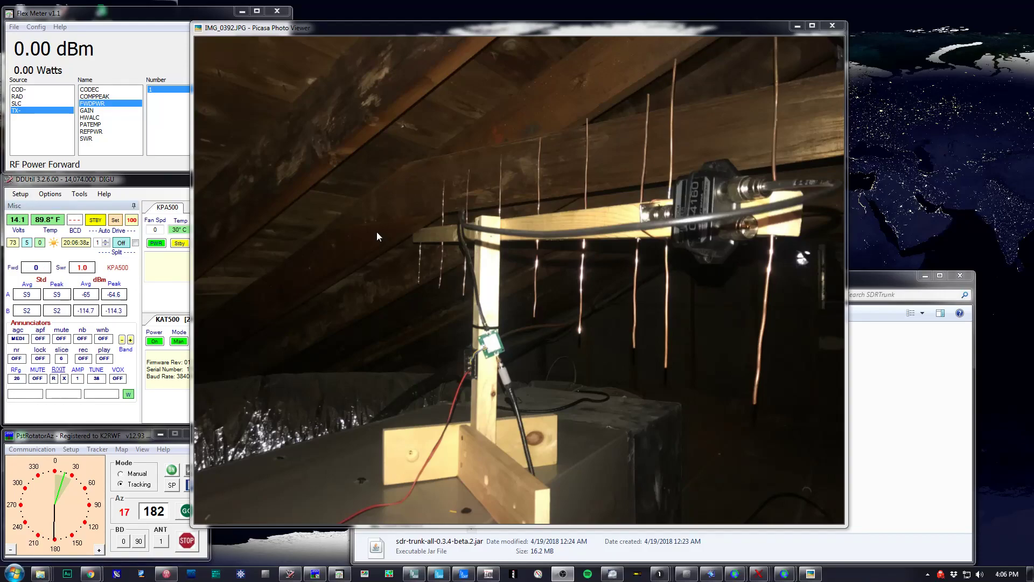
pyautogui.moveTo(453, 235)
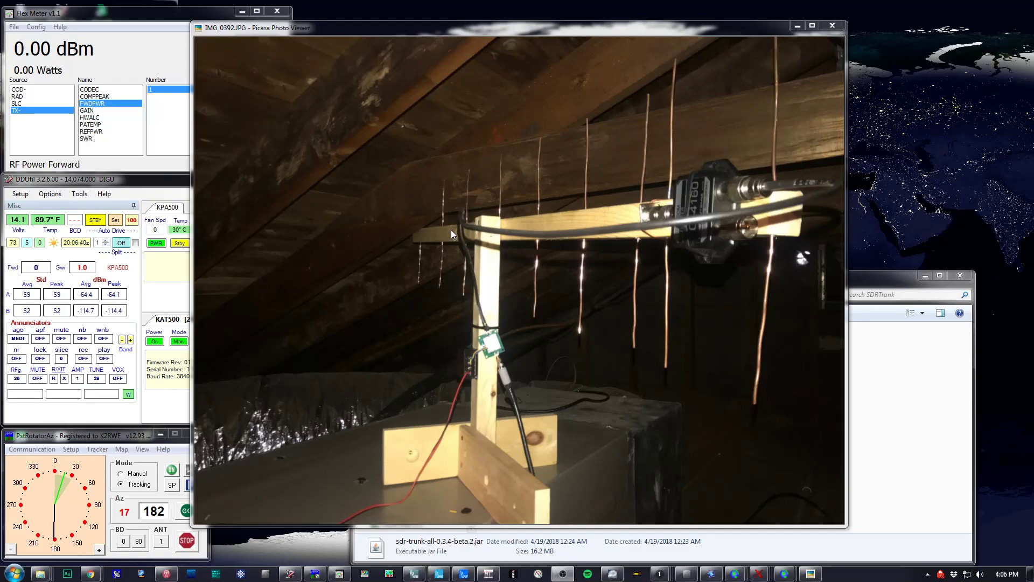
pyautogui.moveTo(769, 282)
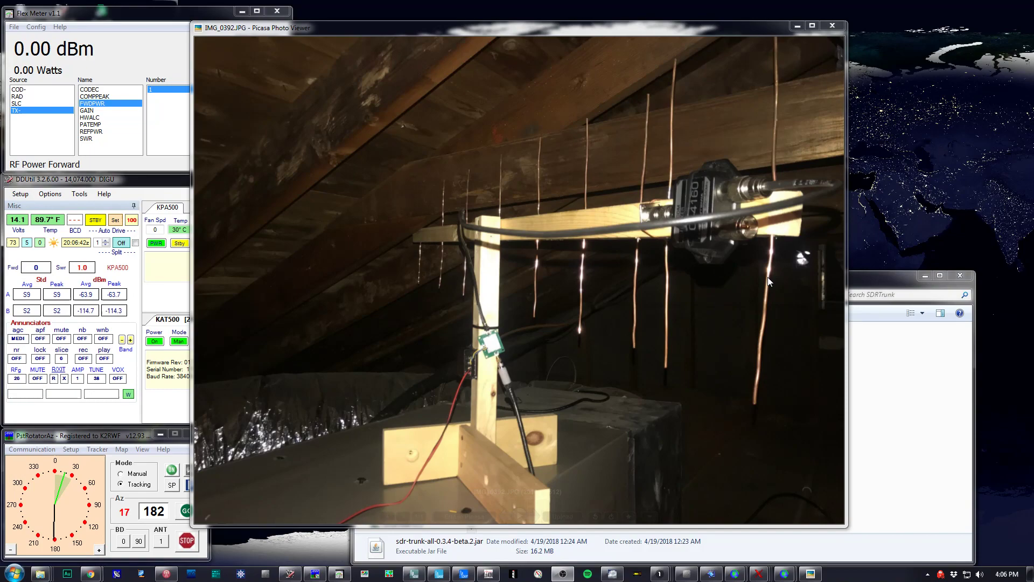
pyautogui.moveTo(798, 288)
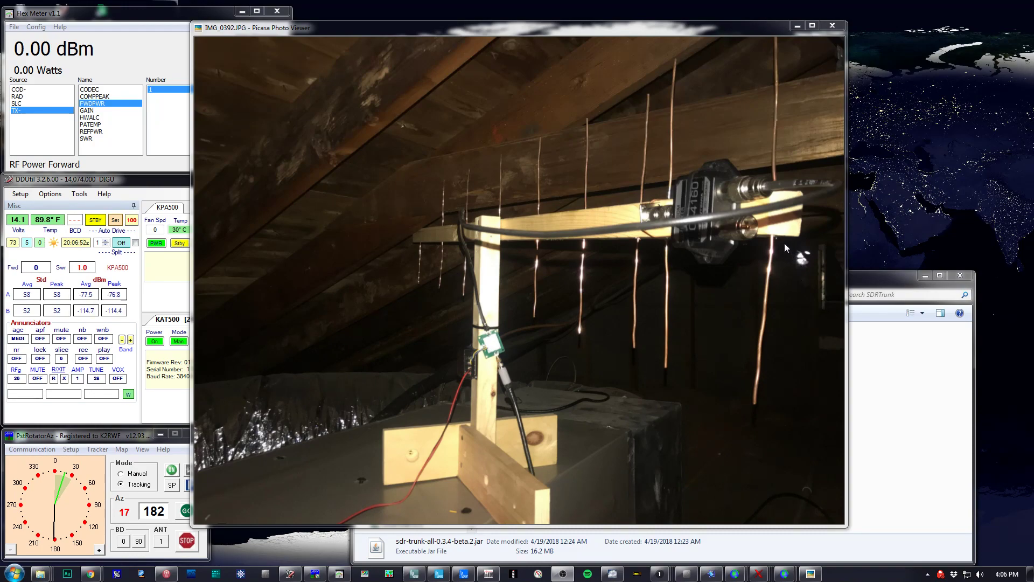
pyautogui.moveTo(598, 305)
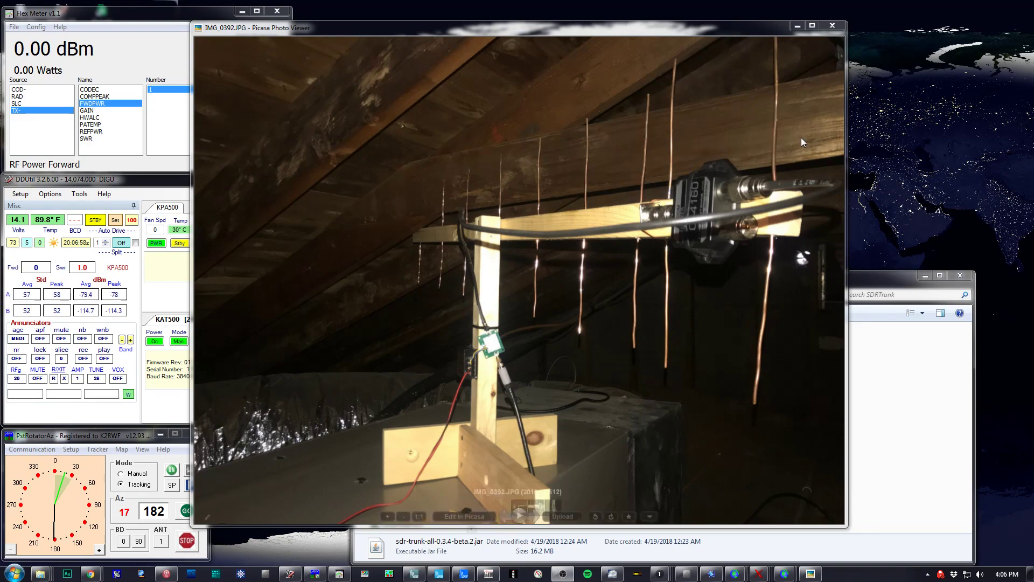
pyautogui.moveTo(686, 281)
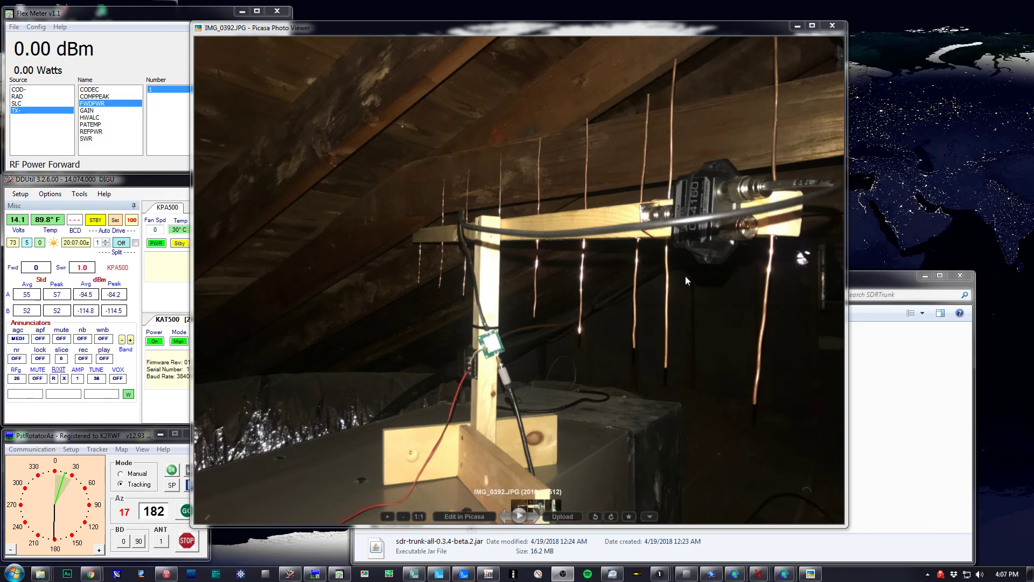
pyautogui.moveTo(708, 218)
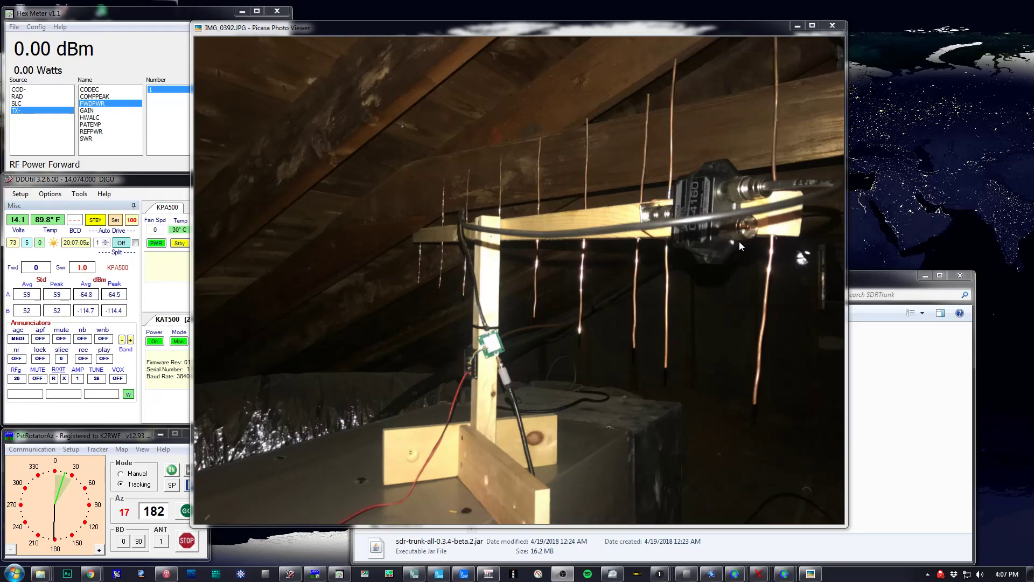
pyautogui.moveTo(723, 368)
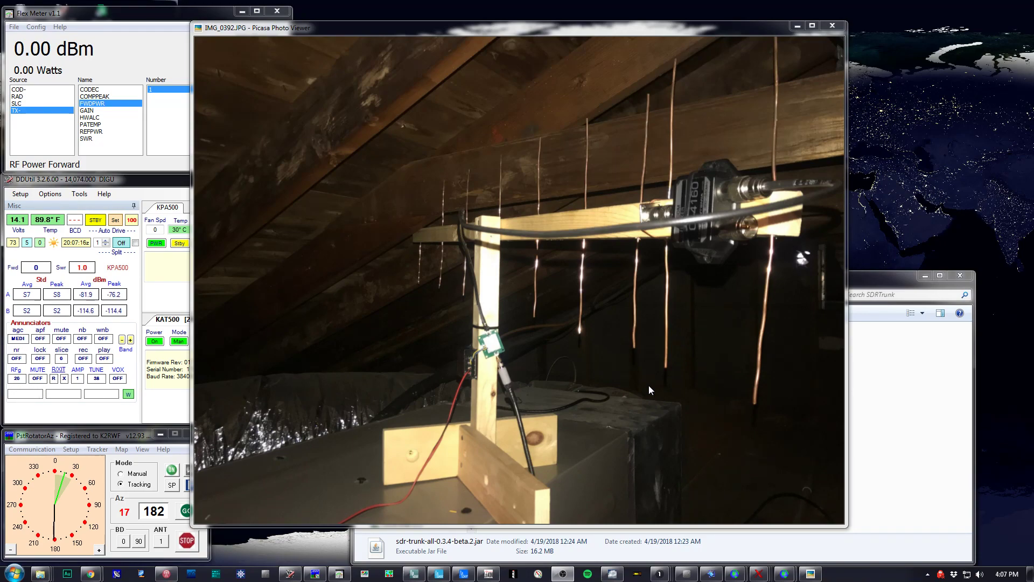
pyautogui.moveTo(785, 204)
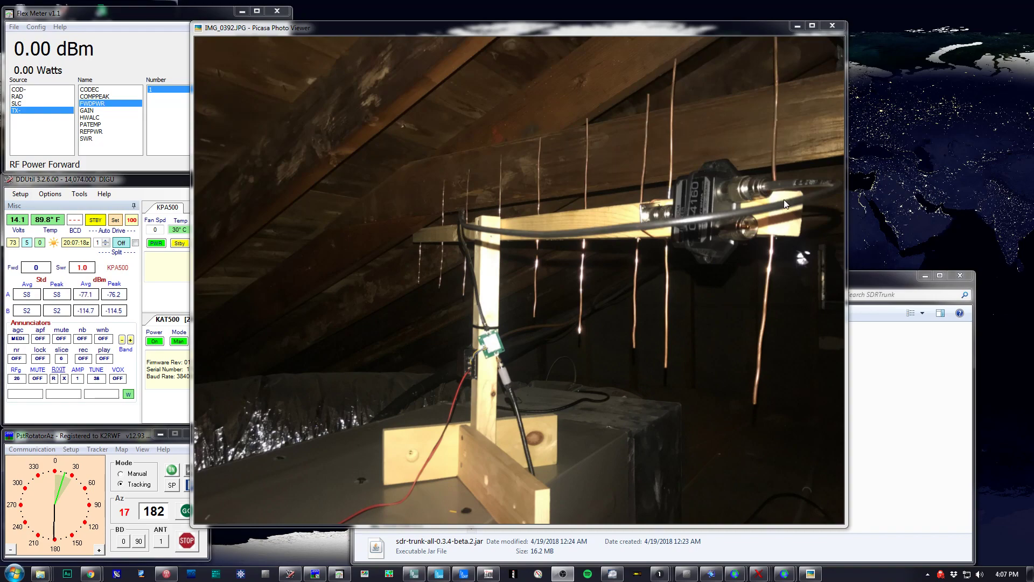
pyautogui.moveTo(711, 187)
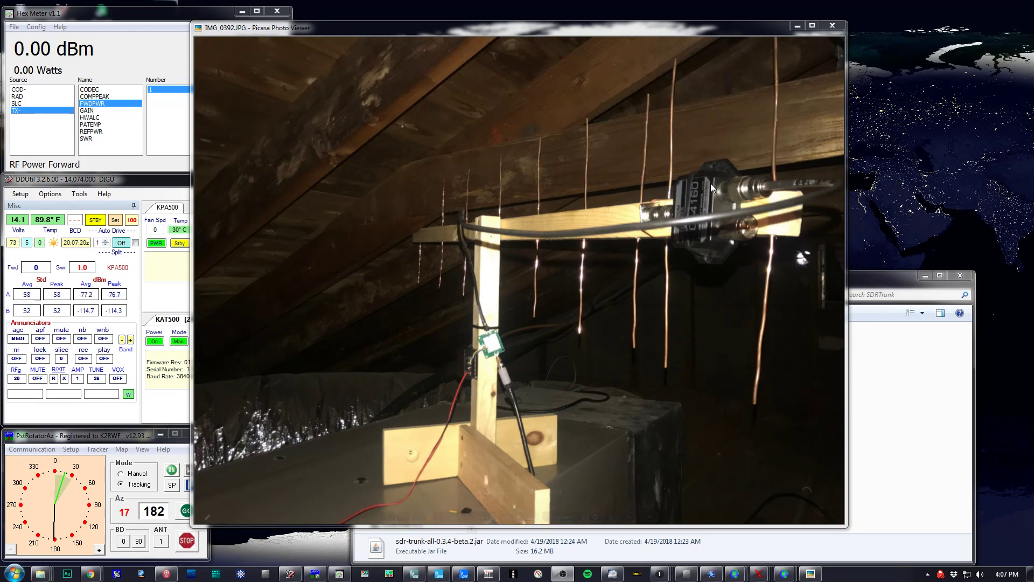
pyautogui.moveTo(484, 343)
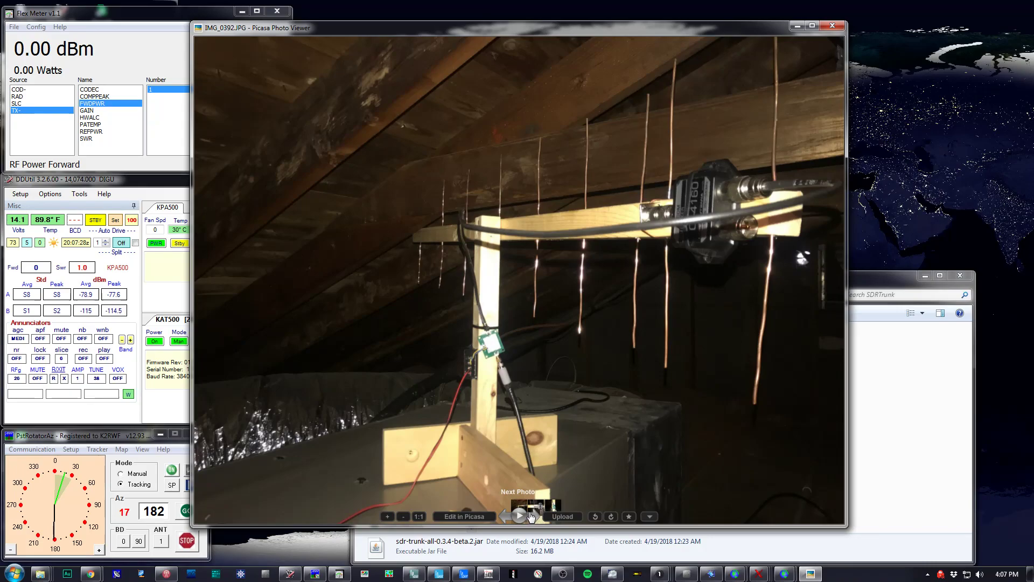
# - Advance two photos to IMG_0393.JPG, the circuit board zip-tied to the post
pyautogui.click(534, 516)
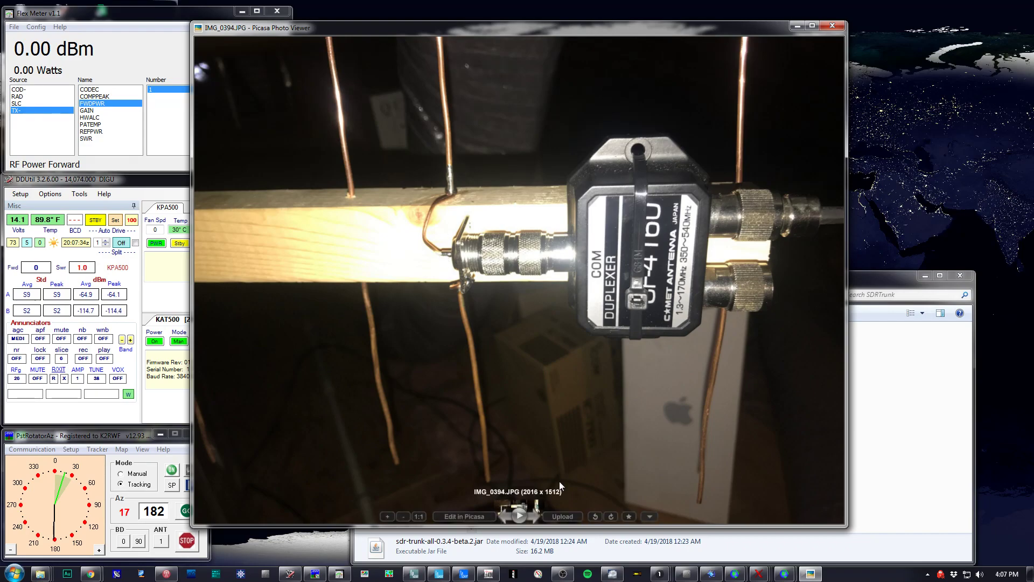
pyautogui.click(520, 516)
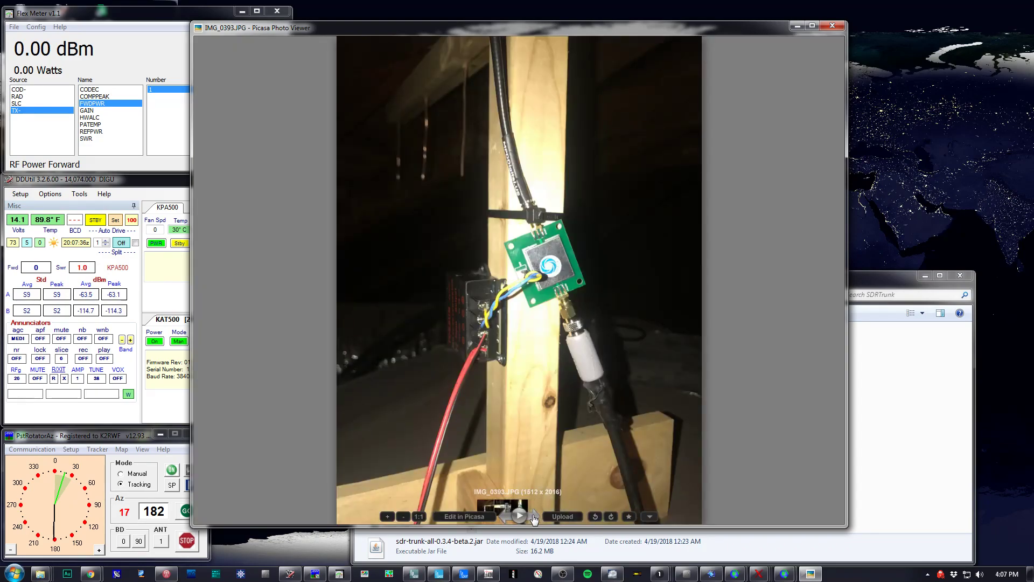
pyautogui.moveTo(956, 358)
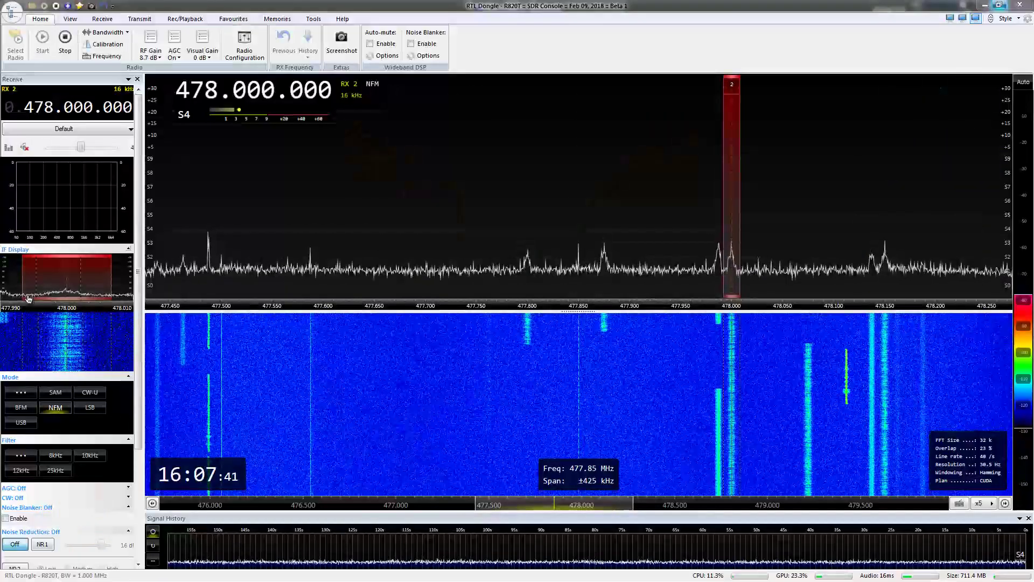
pyautogui.moveTo(591, 197)
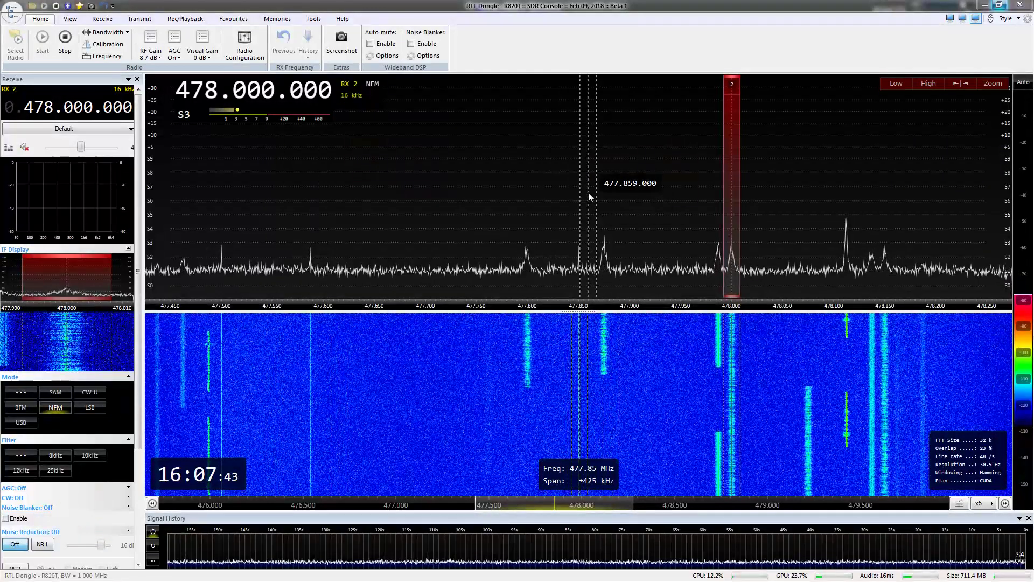
# - Stop the radio, select the RTL Dongle - R820T, and restart reception at 478 MHz
pyautogui.click(42, 37)
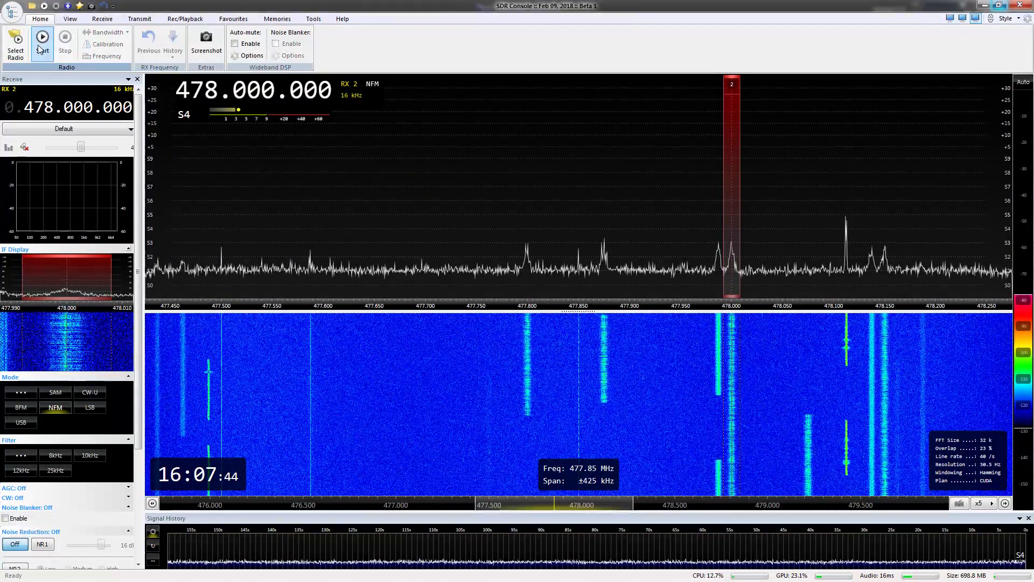
pyautogui.click(15, 46)
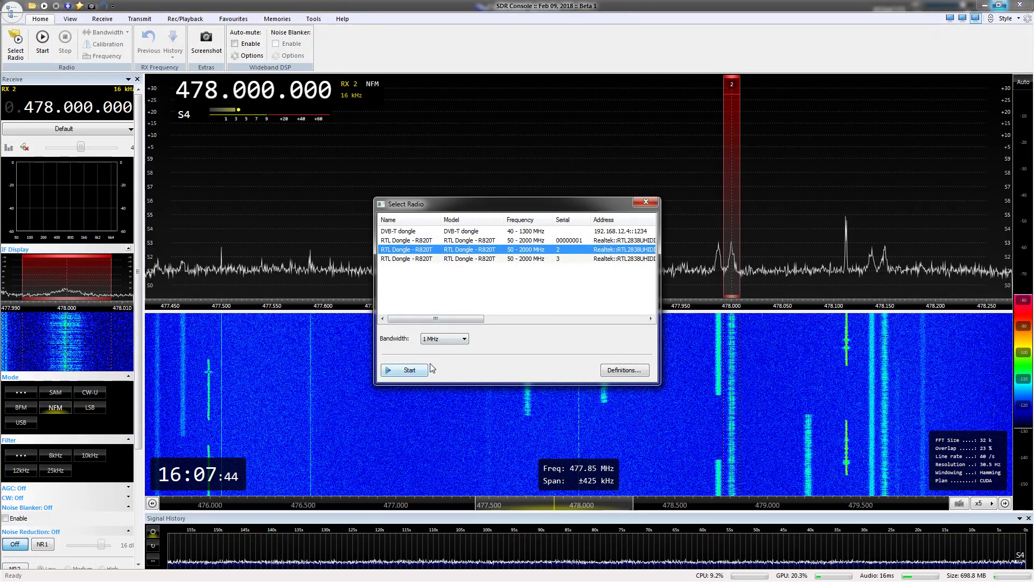
pyautogui.click(404, 370)
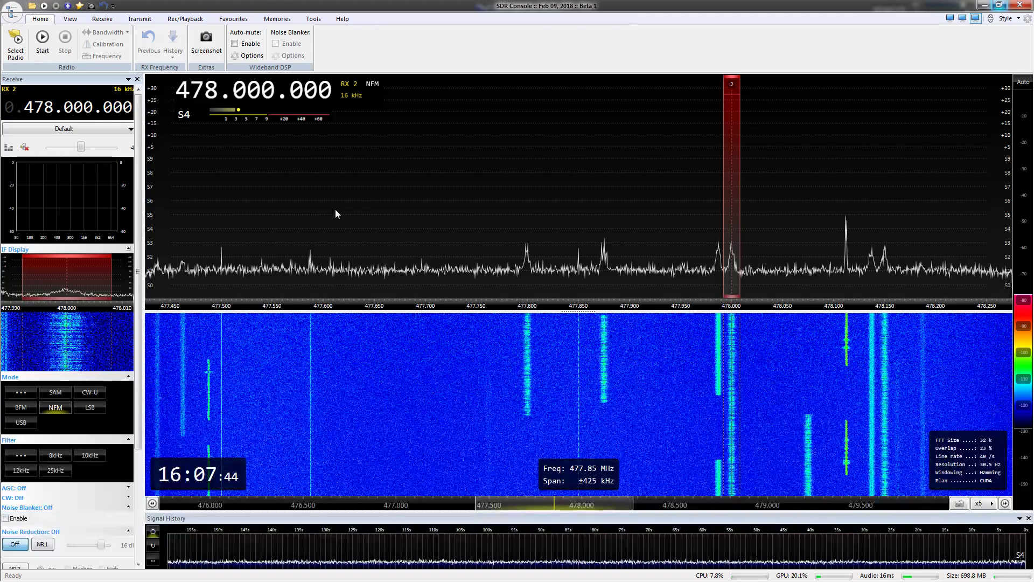
pyautogui.click(42, 39)
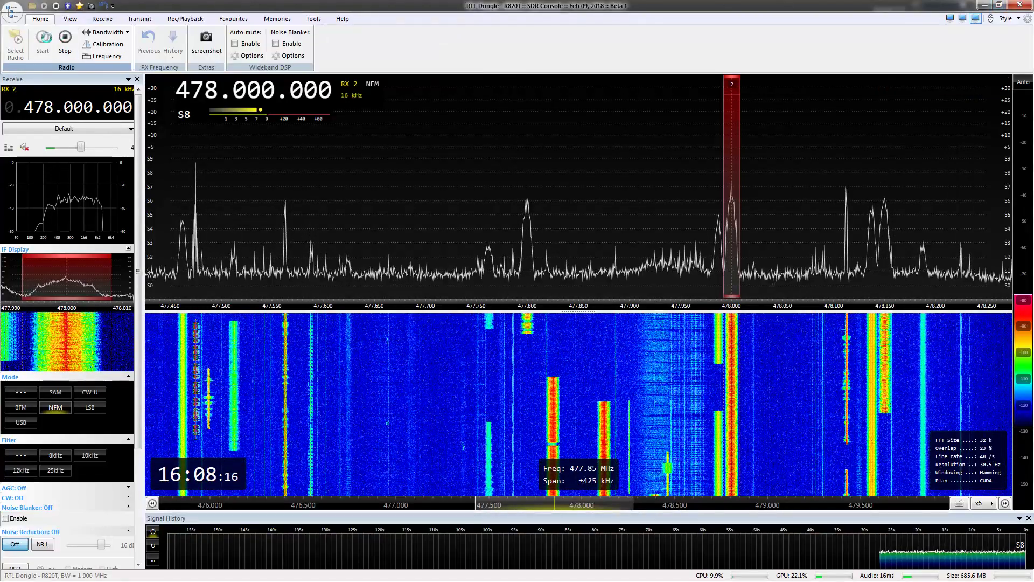
# - Bring the SDRTrunk folder forward and select sdr-trunk-all-0.3.4-beta.2.jar
pyautogui.click(14, 46)
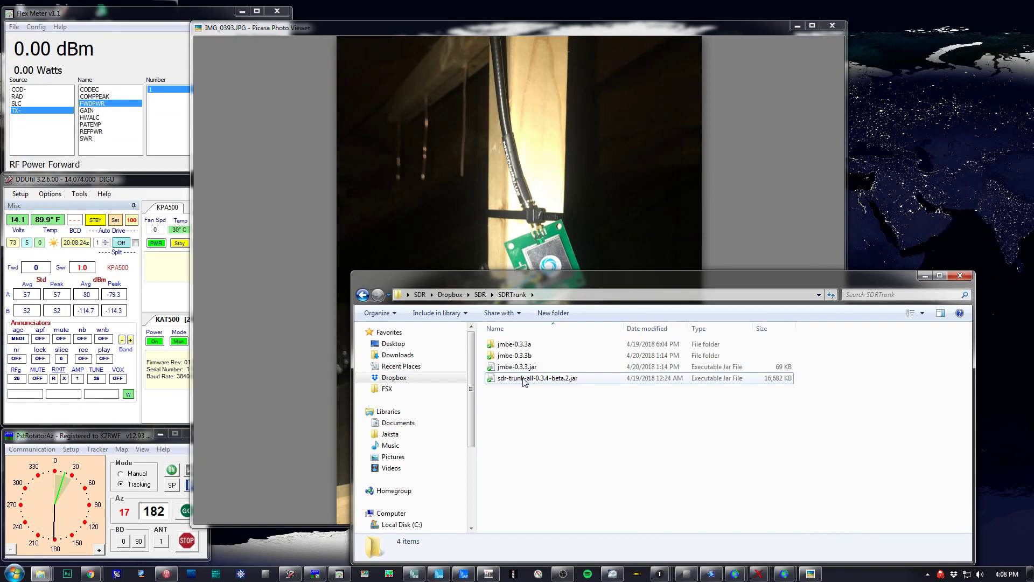
pyautogui.moveTo(527, 378)
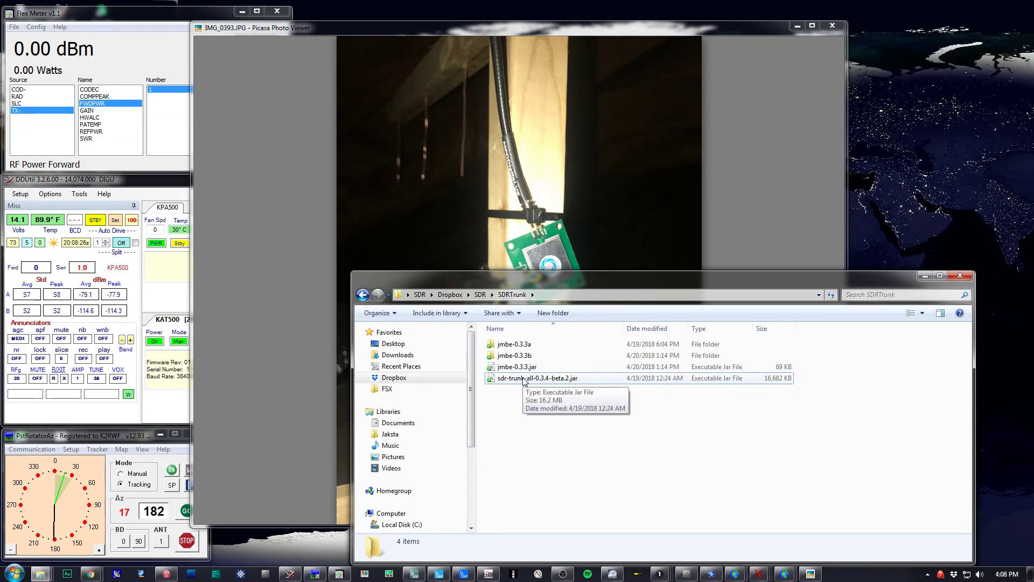
pyautogui.click(537, 378)
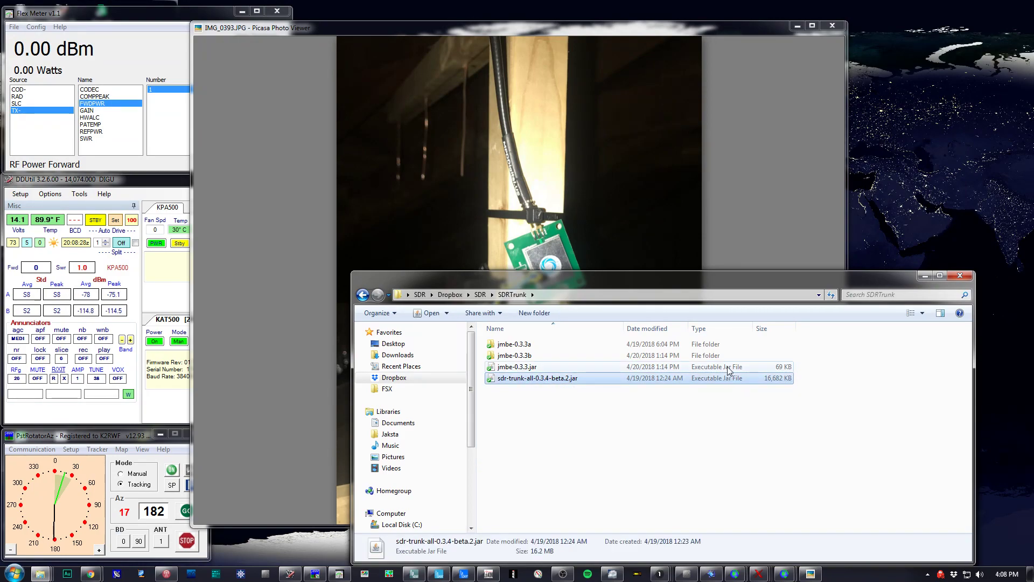